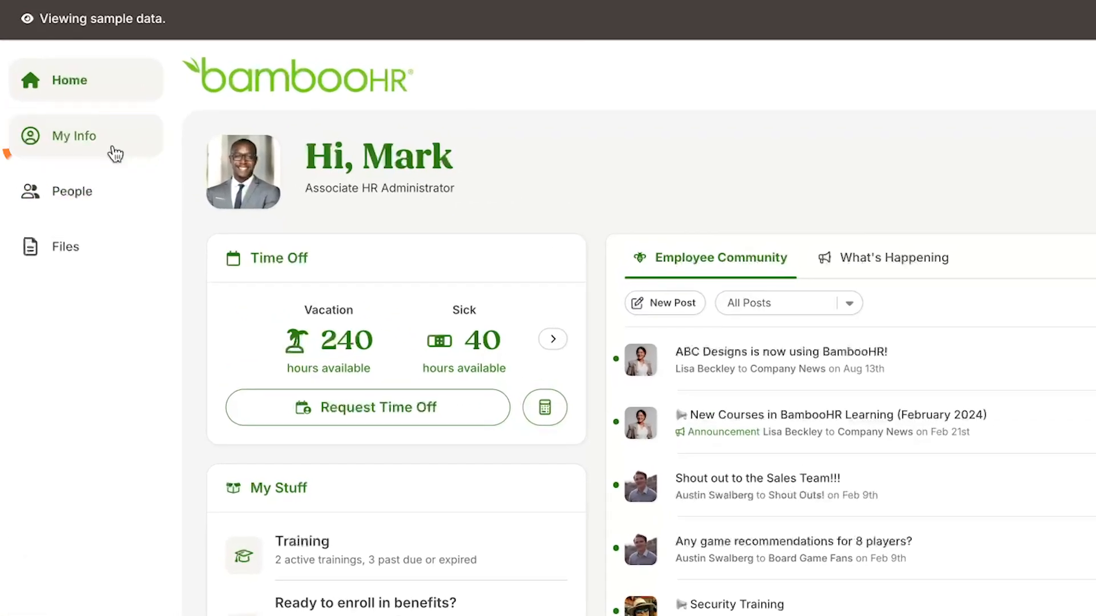
left_click(74, 135)
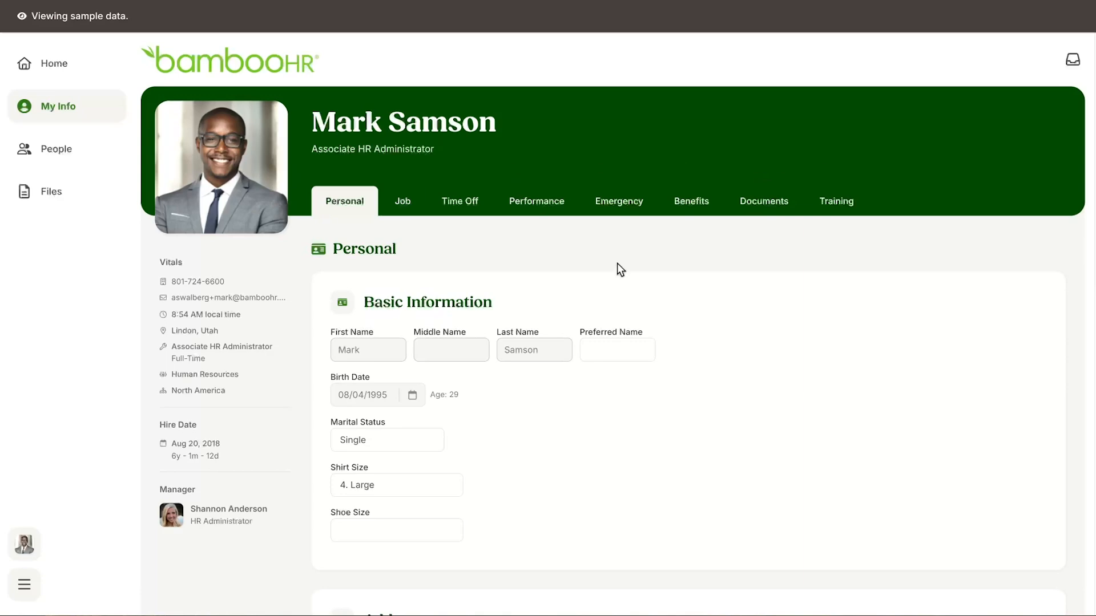
scroll("down", 3)
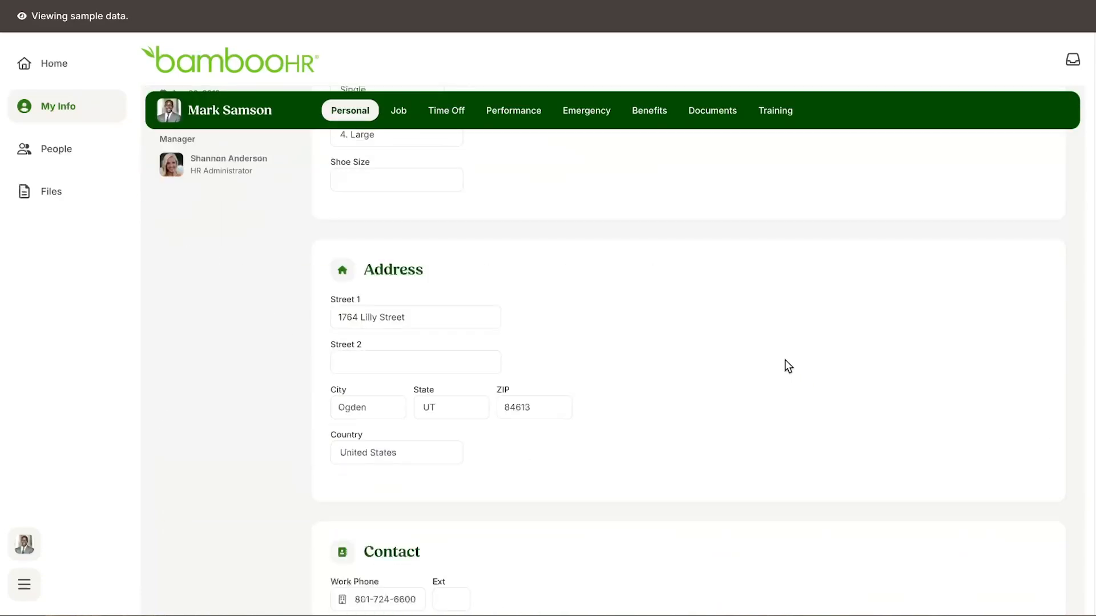
scroll("down", 3)
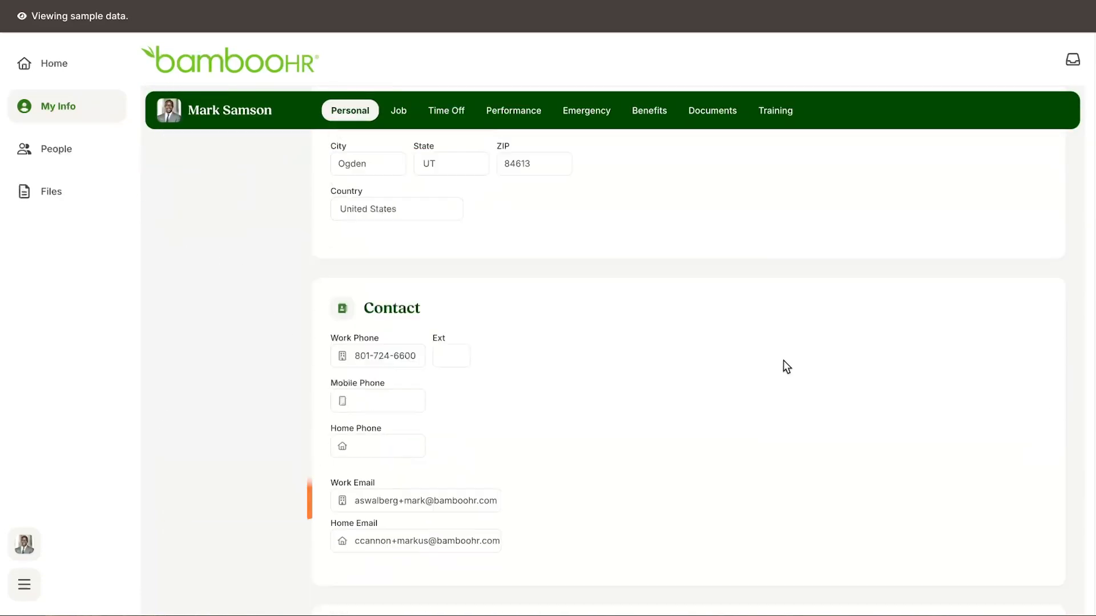
scroll("down", 3)
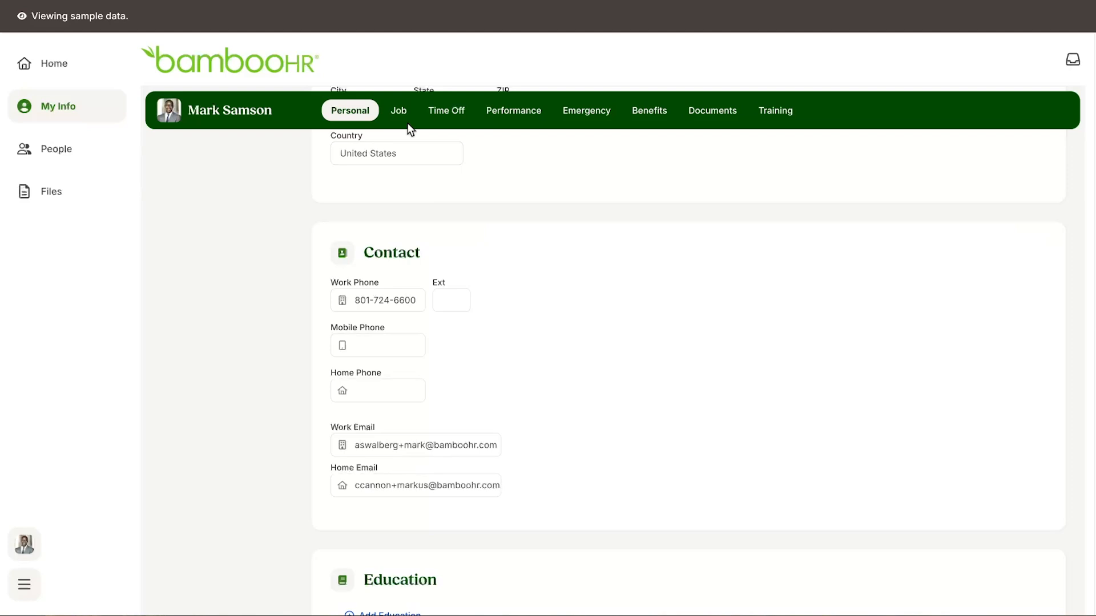
left_click(399, 110)
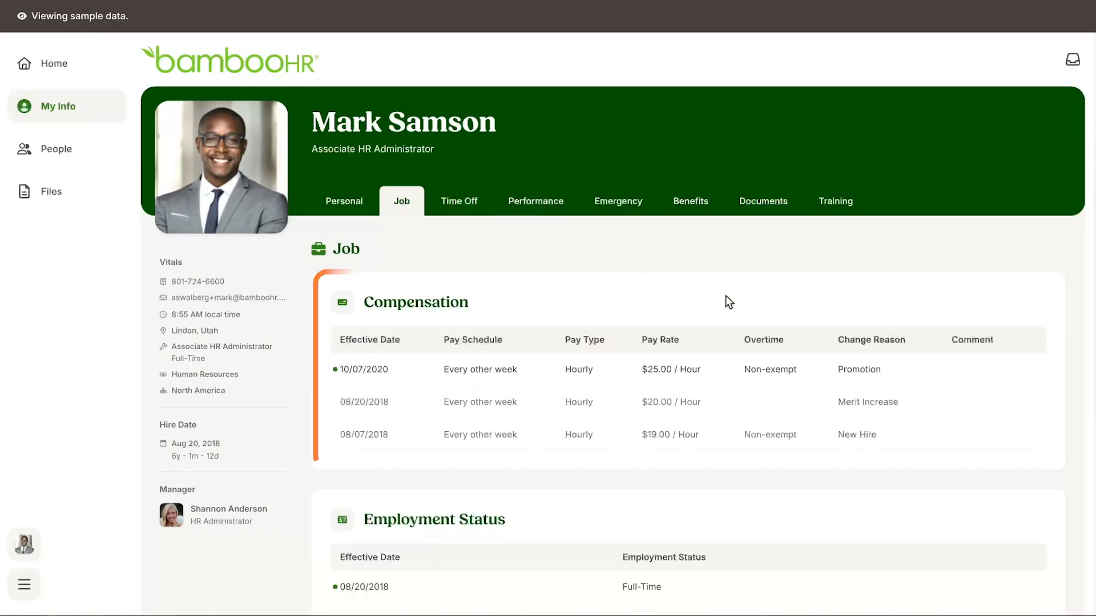
mouse_move(458, 200)
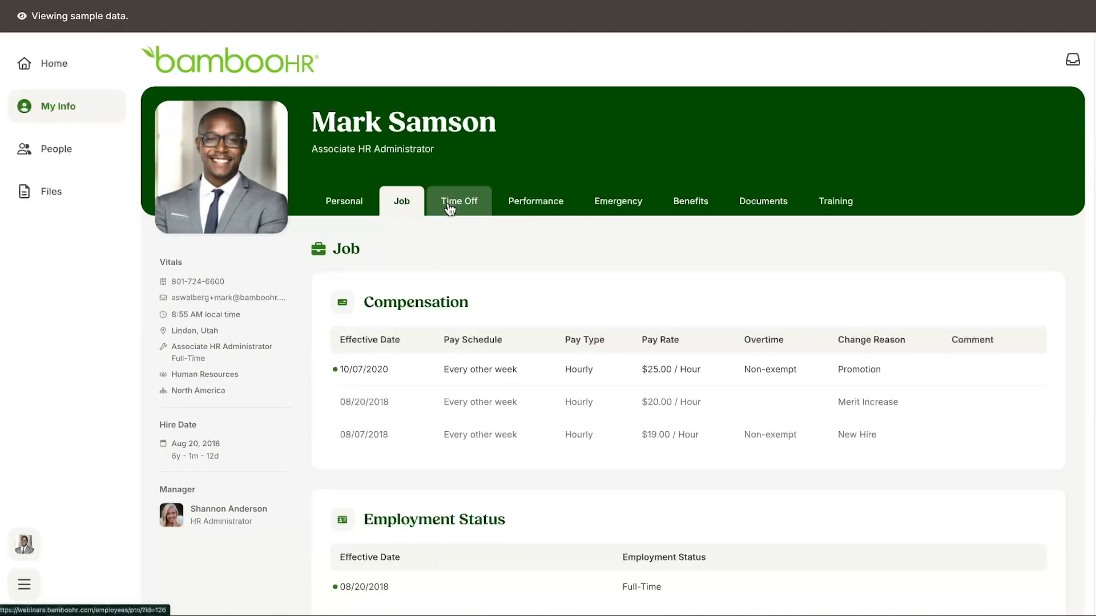
left_click(459, 201)
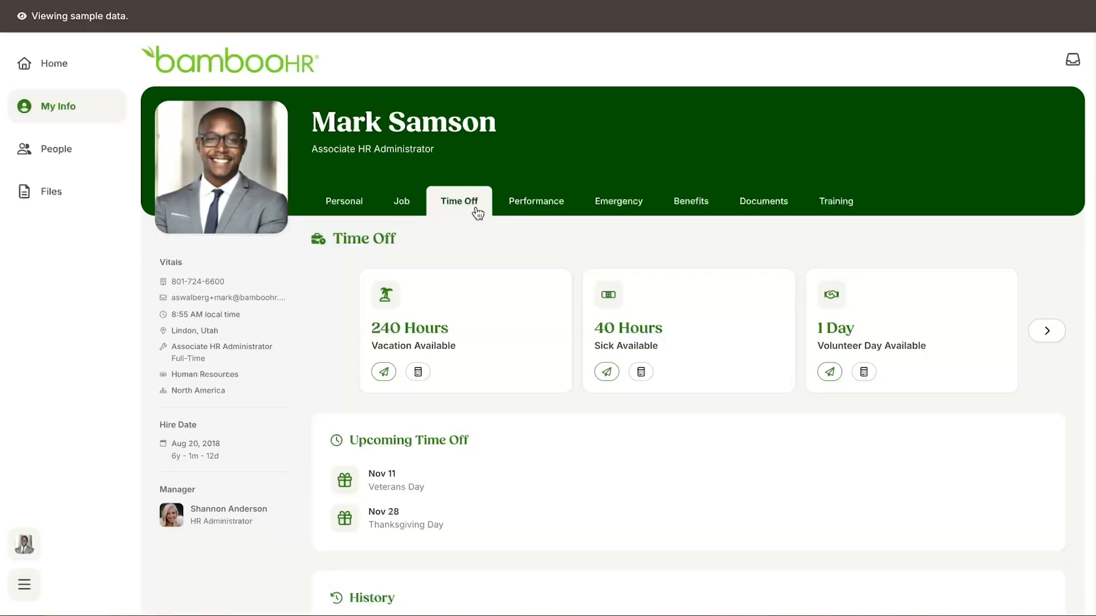
scroll("down", 3)
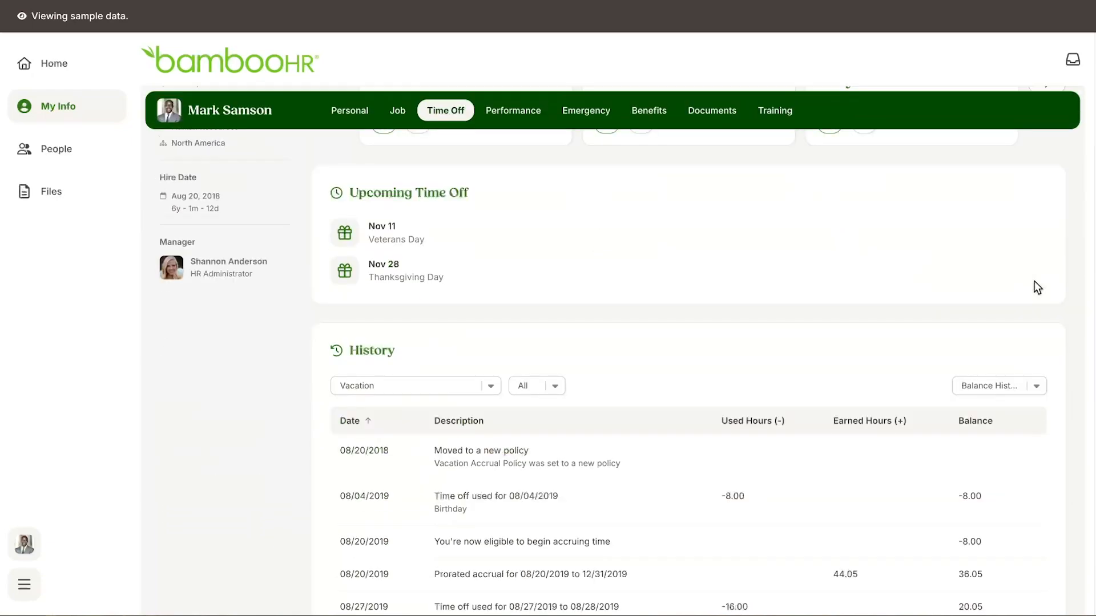
scroll("up", 3)
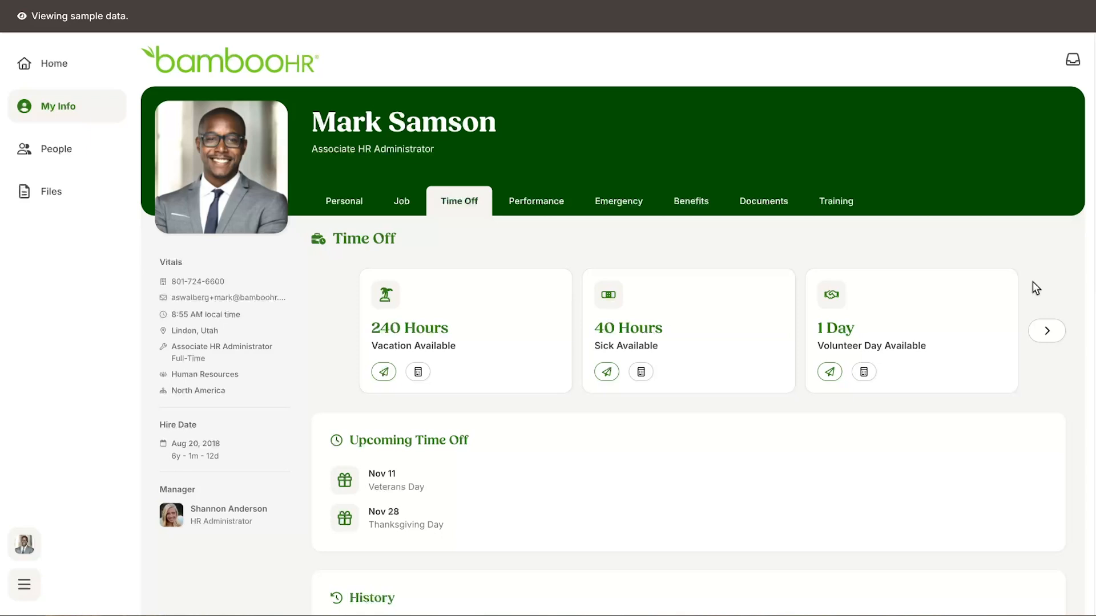
mouse_move(344, 202)
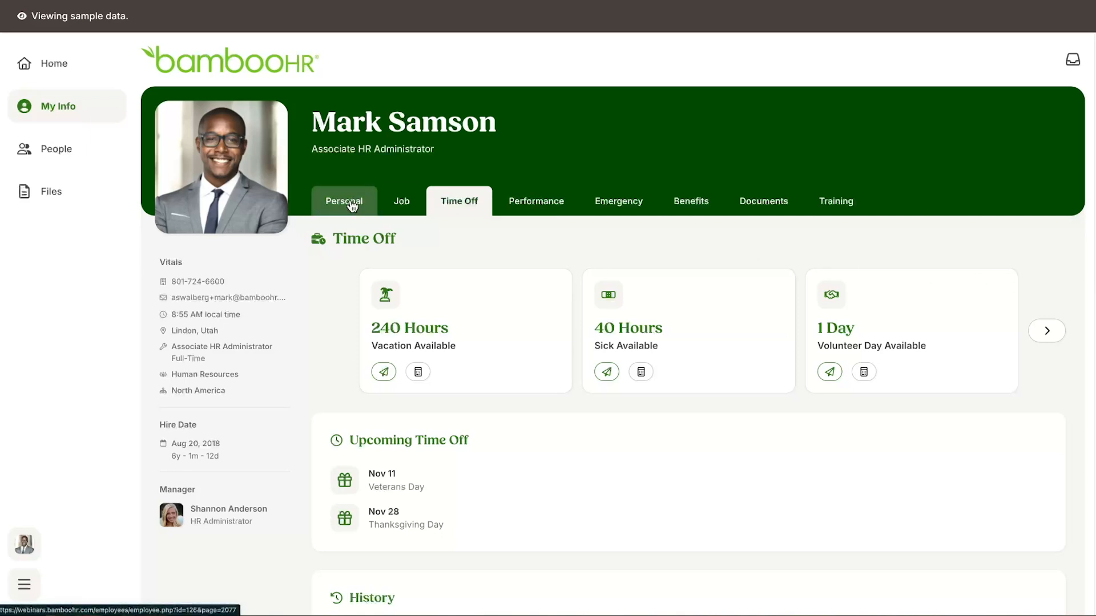
left_click(344, 202)
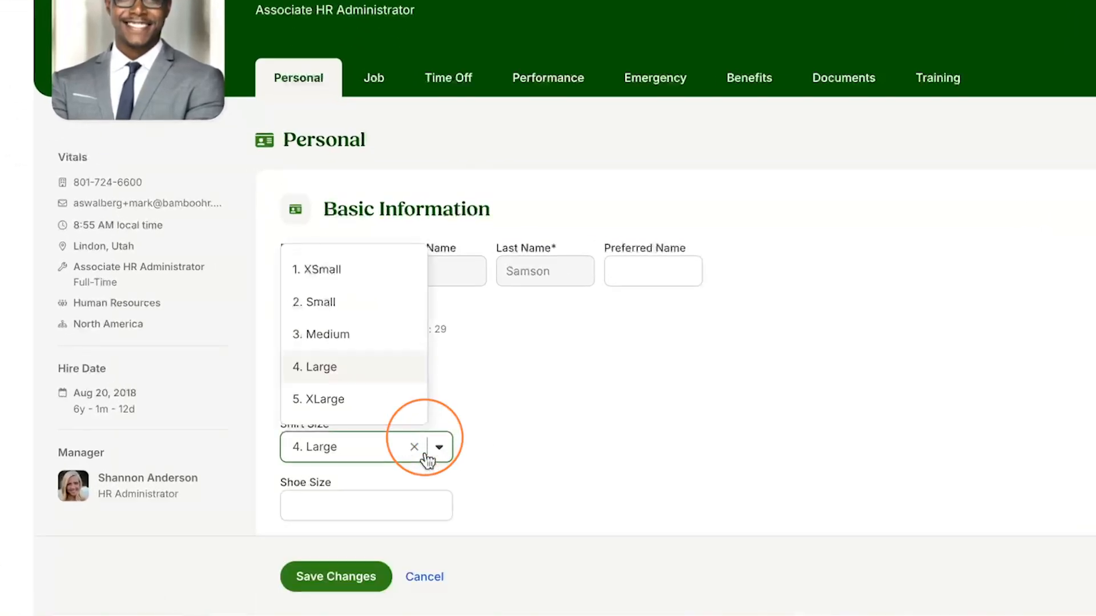
left_click(319, 399)
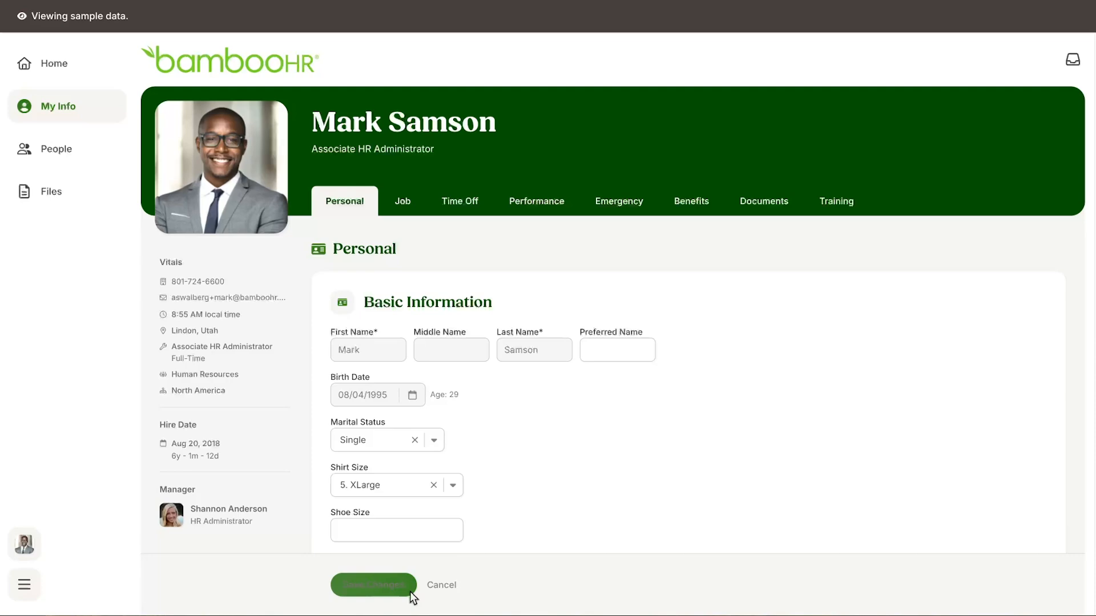
left_click(373, 585)
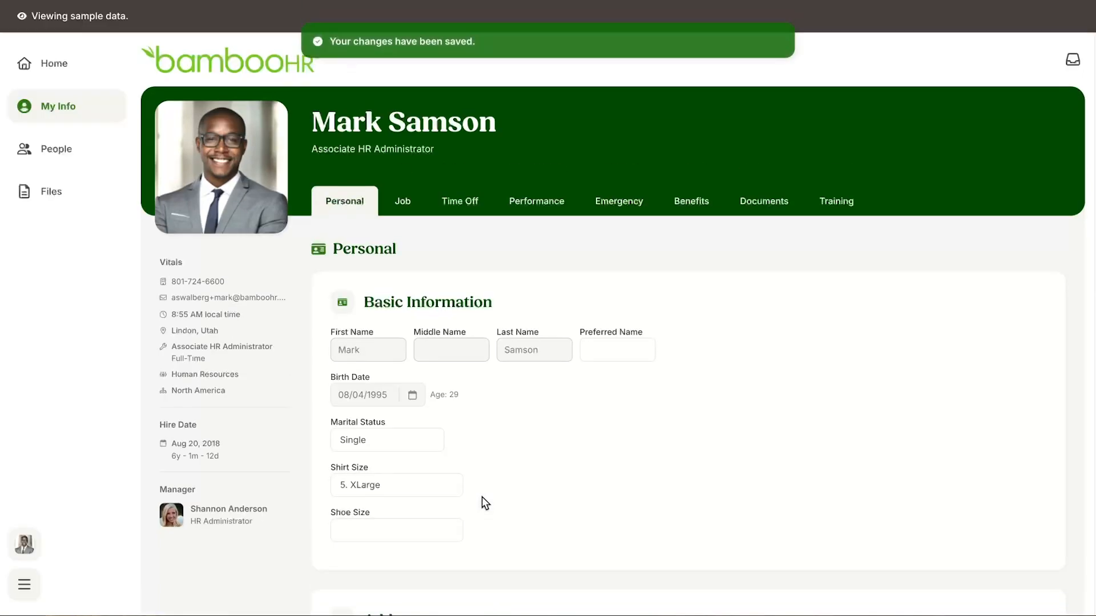
scroll("down", 3)
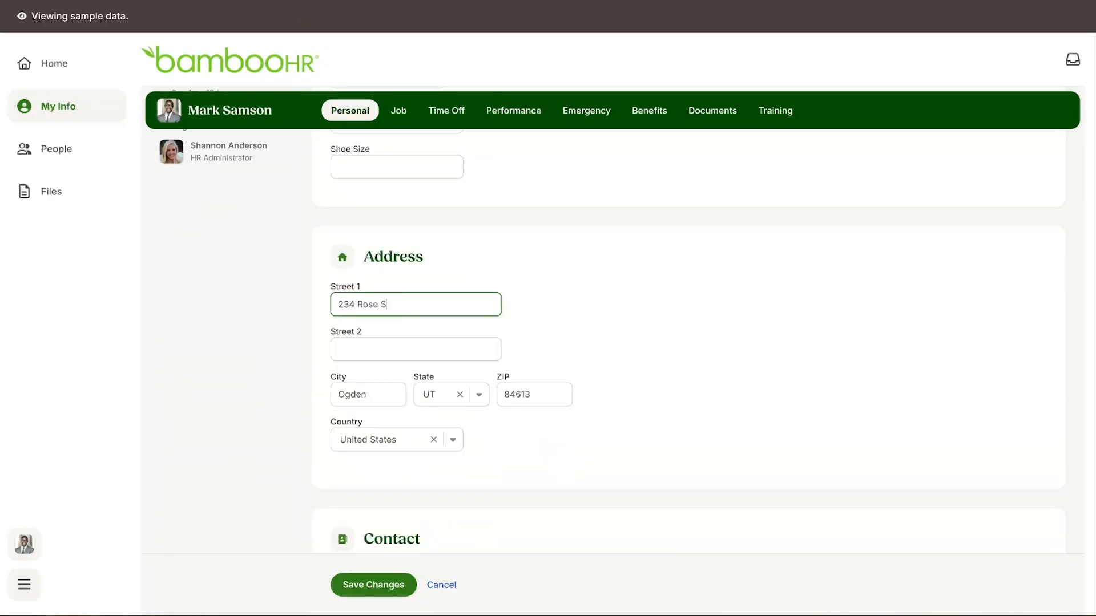
type("treet")
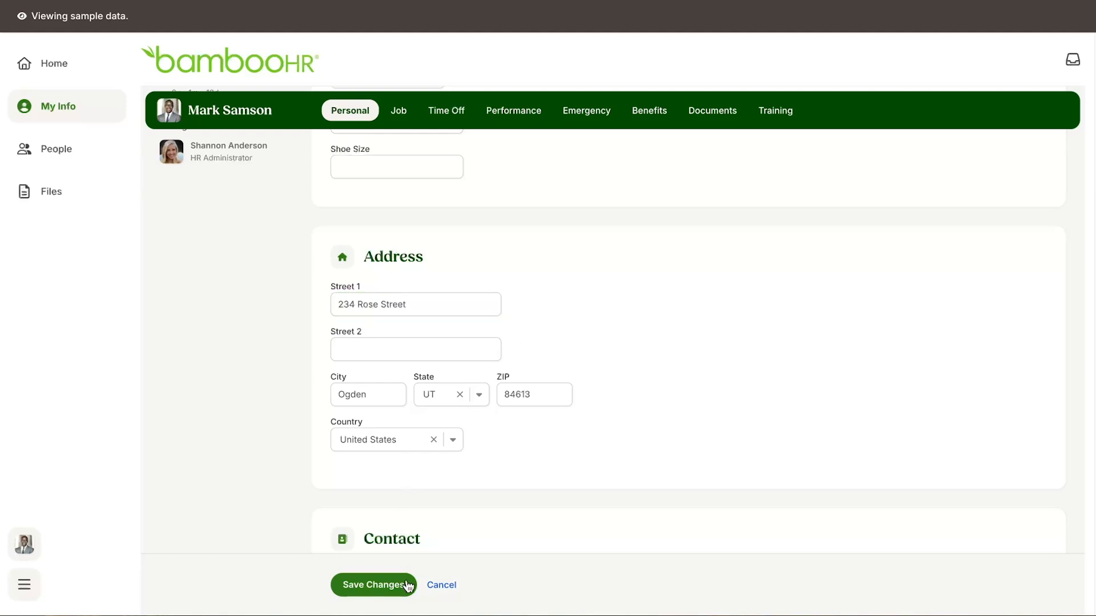
left_click(373, 585)
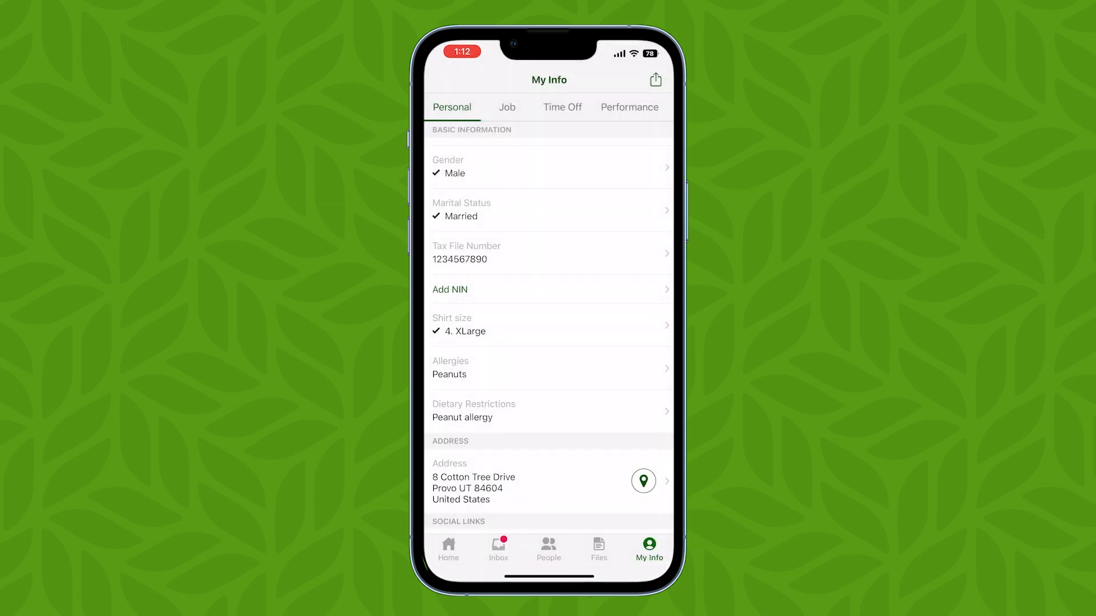
Step: View the Job details and then the Time Off balances in the BambooHR mobile app
left_click(506, 107)
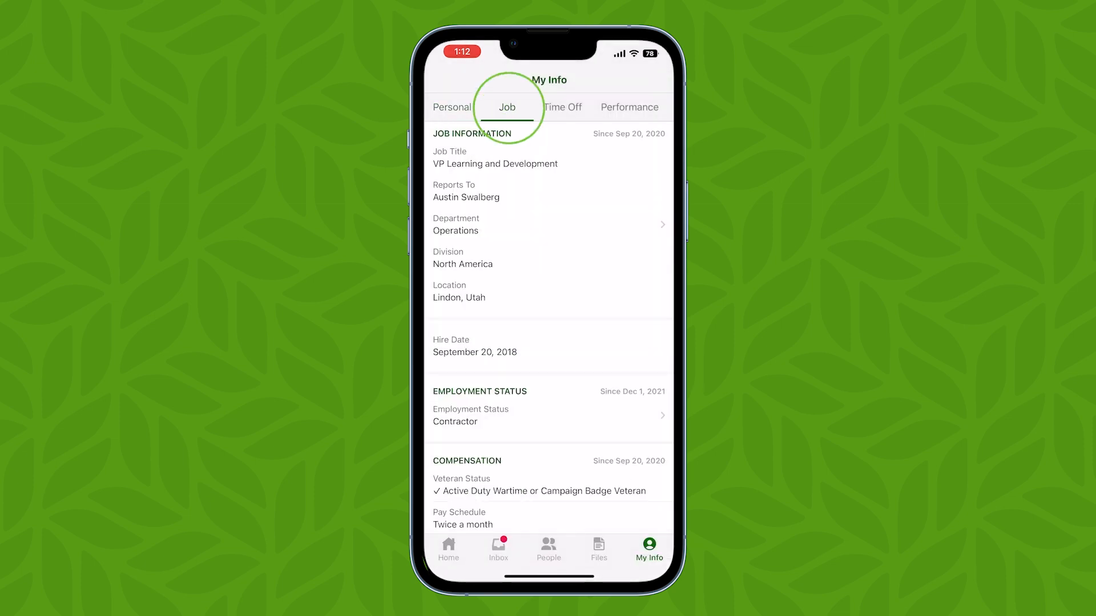
left_click(563, 107)
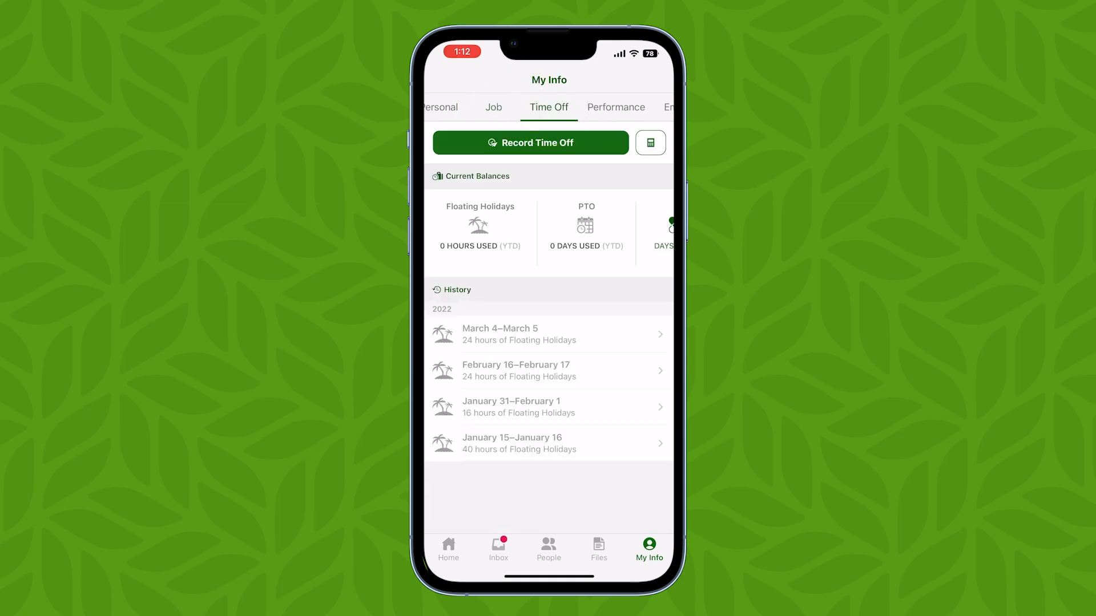